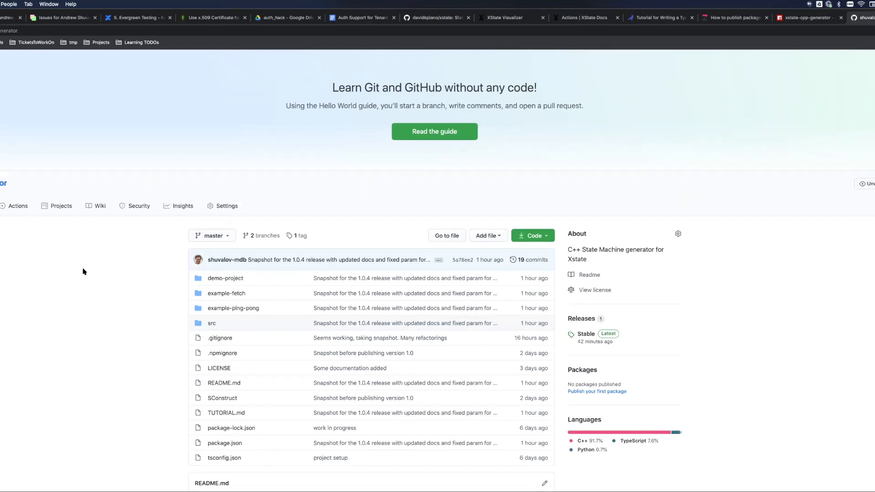
Scroll the xstate-cpp-generator repository page down to the README's example engineer.ts model
scroll(down, 3)
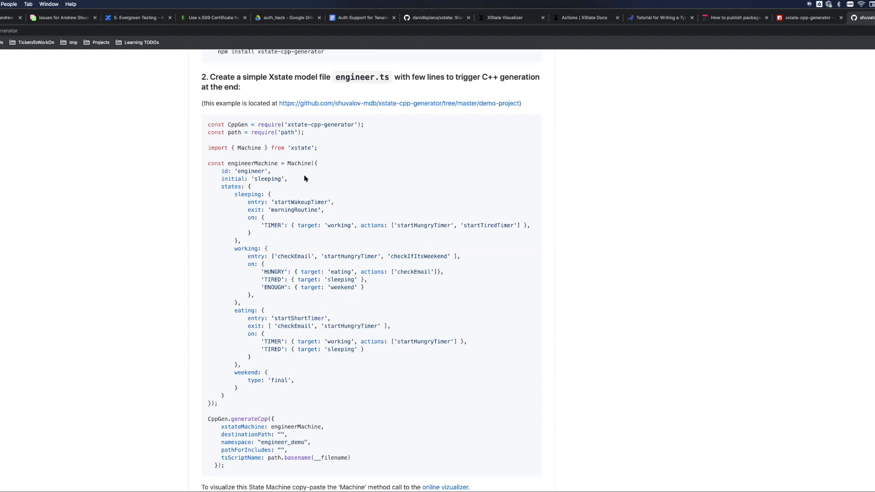
mouse_move(244, 372)
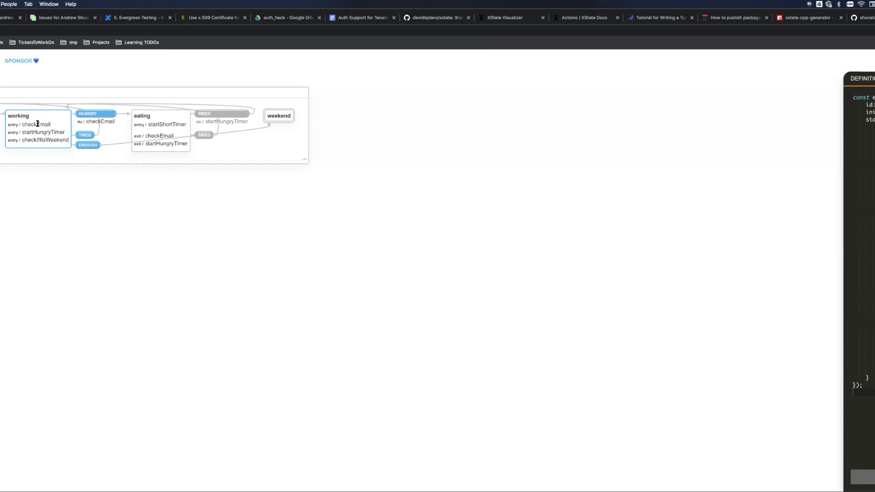
Double-click in the visualizer's Definition panel to render the engineer machine statechart
double_click(42, 132)
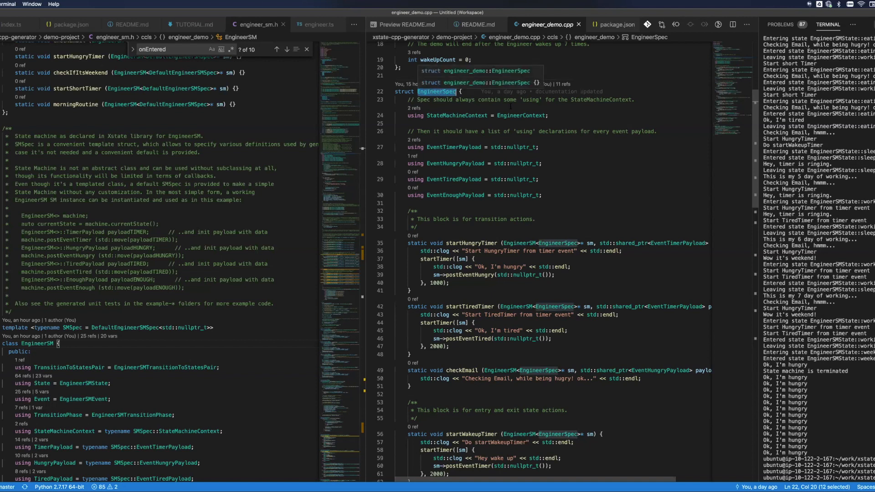
Scroll engineer_demo.cpp down to main(), which posts a timer event
scroll(down, 3)
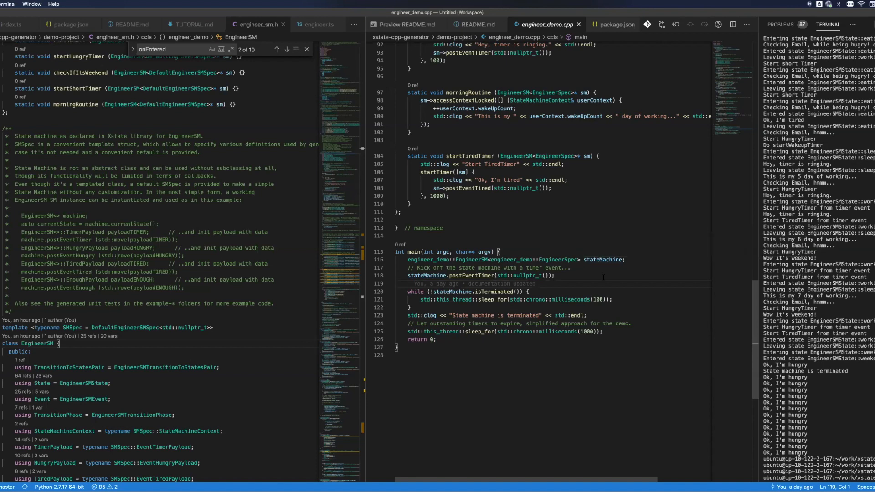